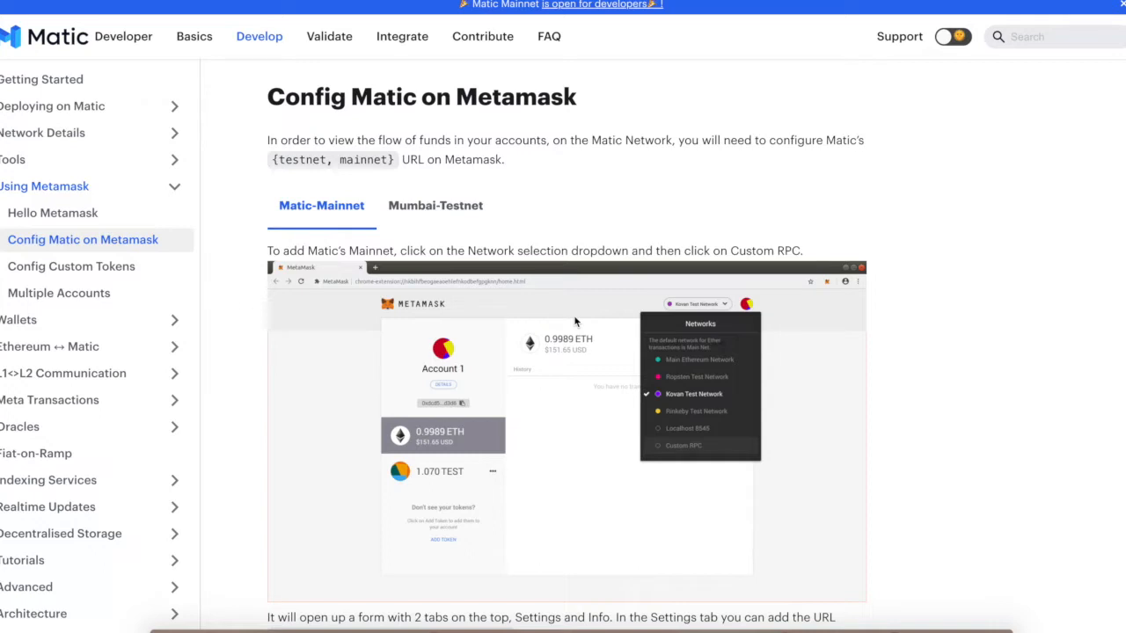
mouse_move(577, 326)
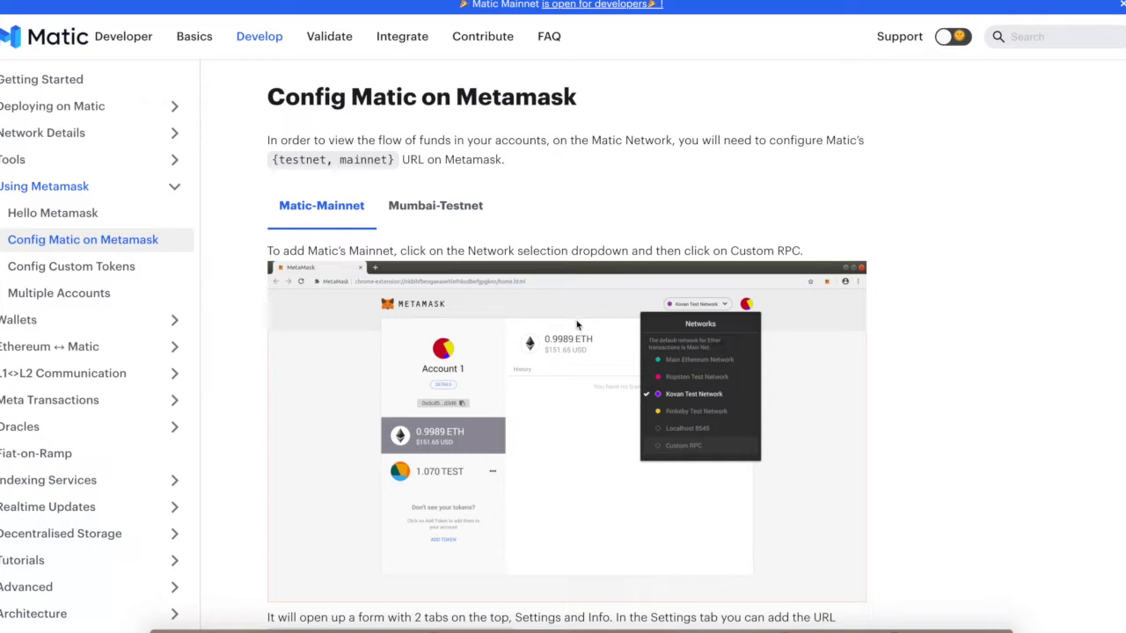
- Scroll the Config Matic on Metamask guide and MetaMask's network dropdown toward Custom RPC
scroll(down, 3)
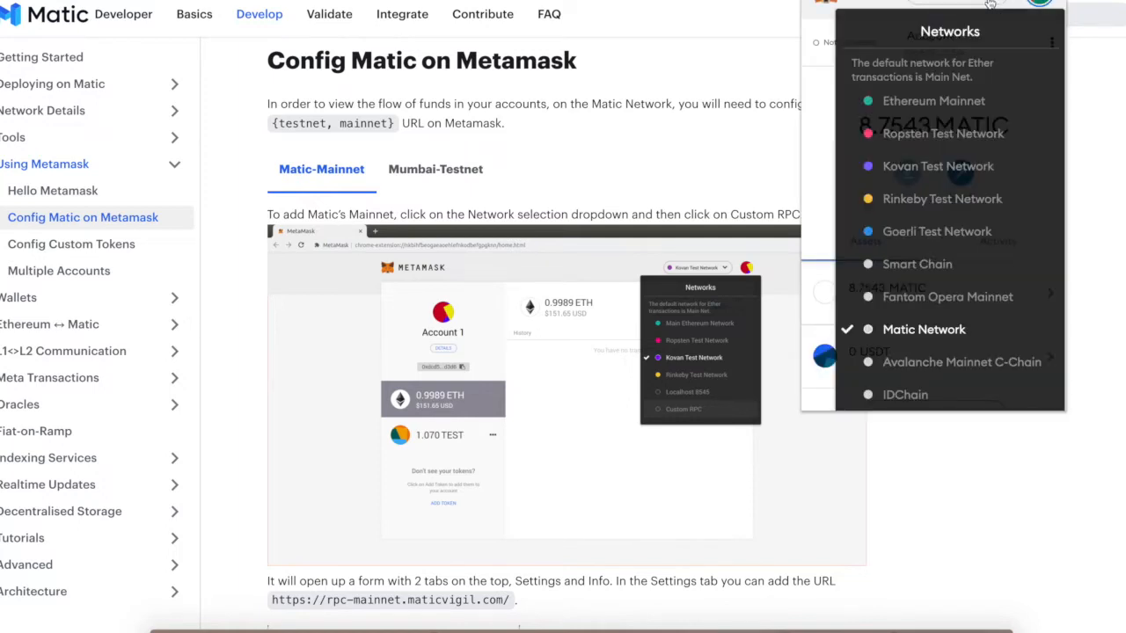
click(923, 329)
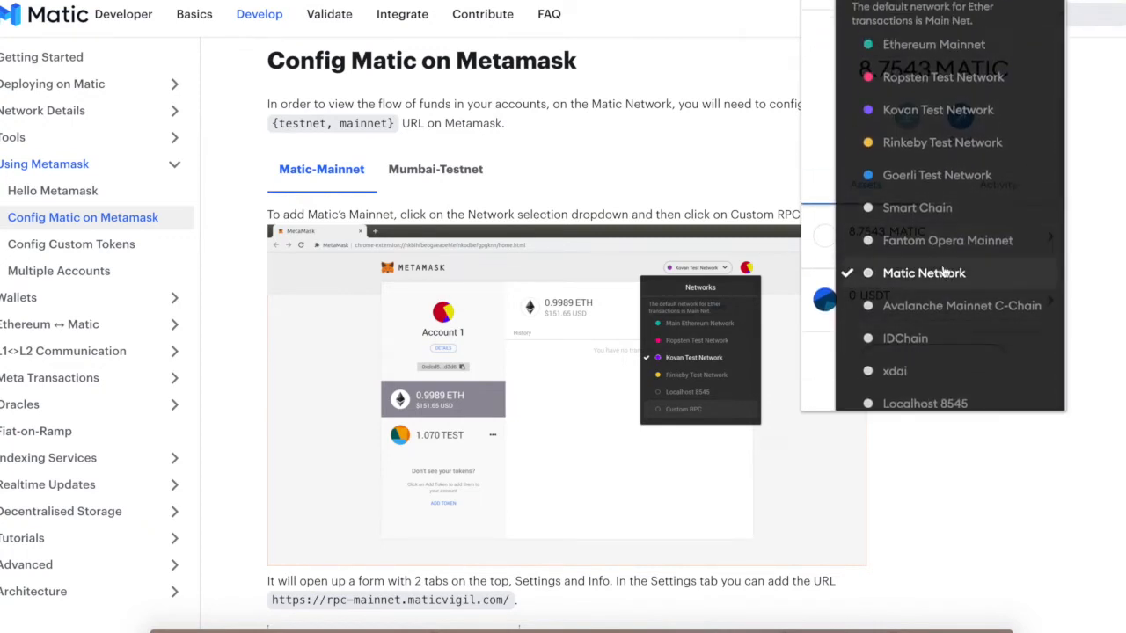
scroll(down, 3)
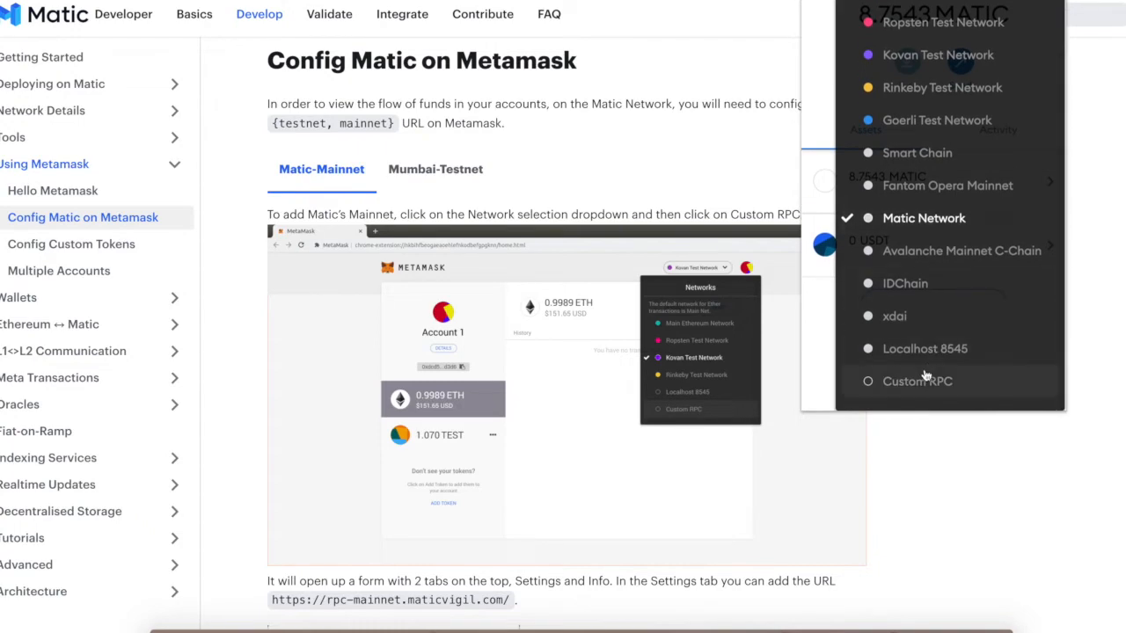
- Choose Custom RPC in MetaMask and scroll through the blank network form
click(917, 380)
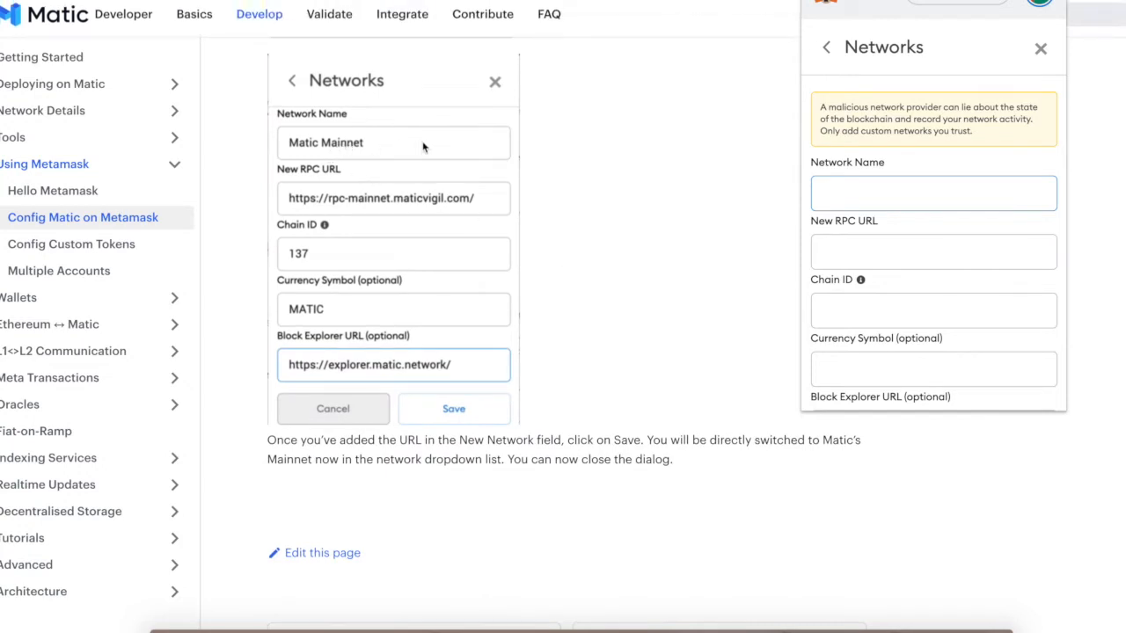
mouse_move(360, 334)
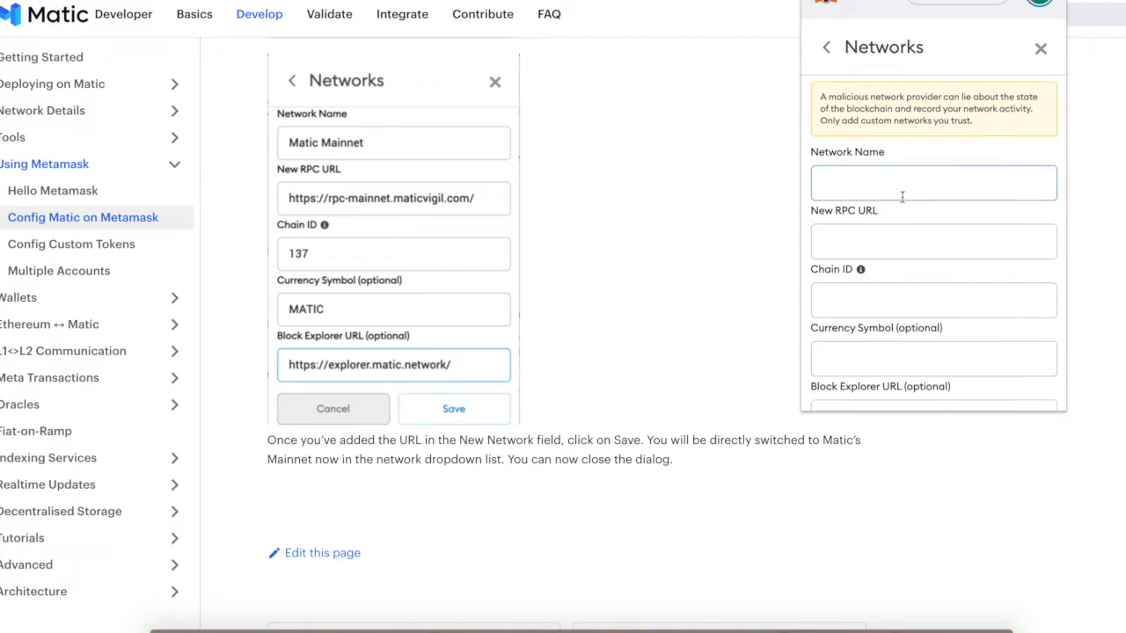
scroll(down, 3)
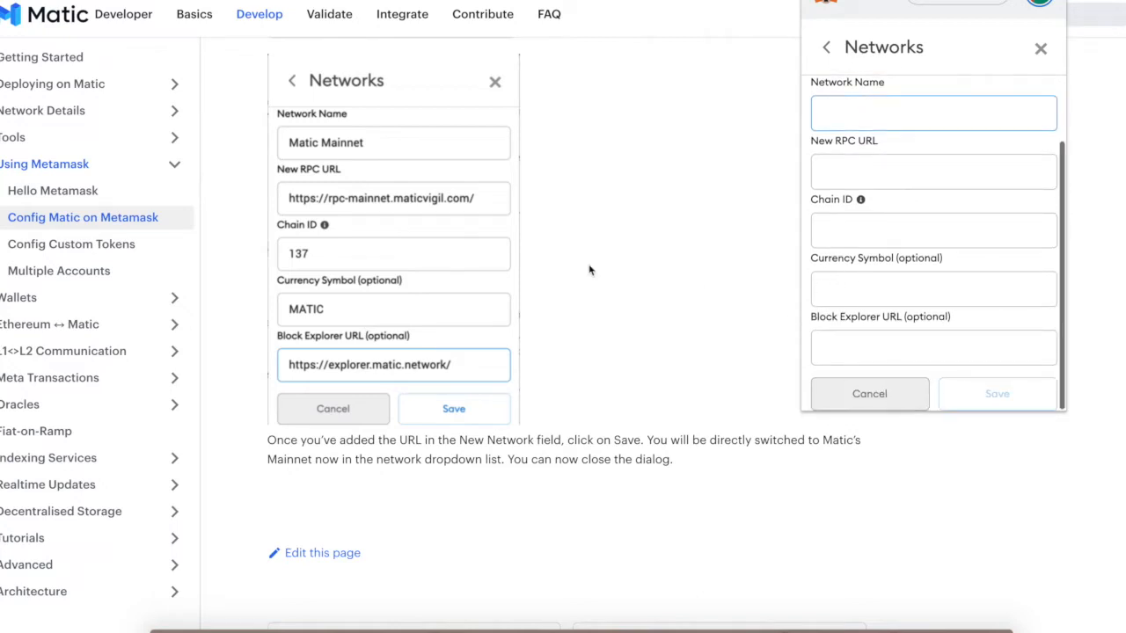
mouse_move(358, 157)
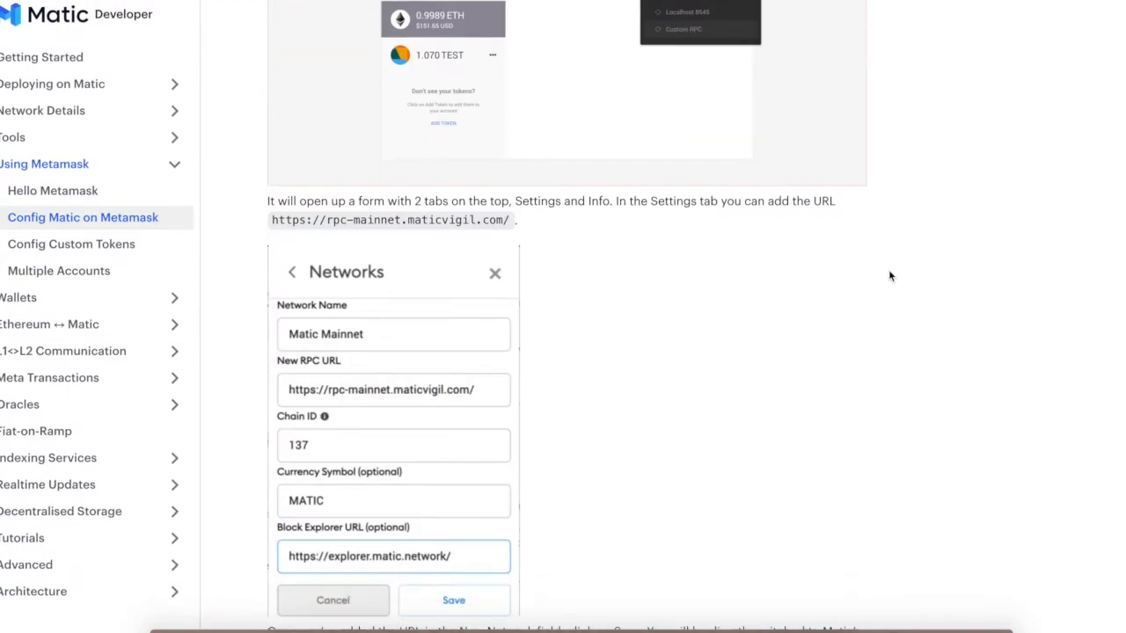
scroll(down, 3)
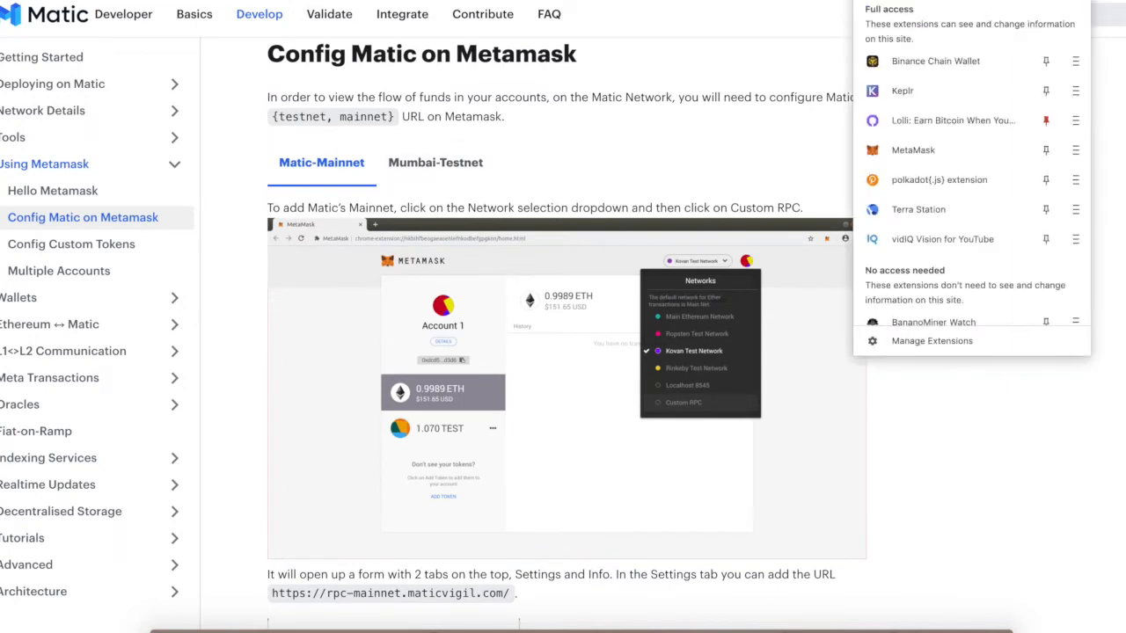
mouse_move(935, 60)
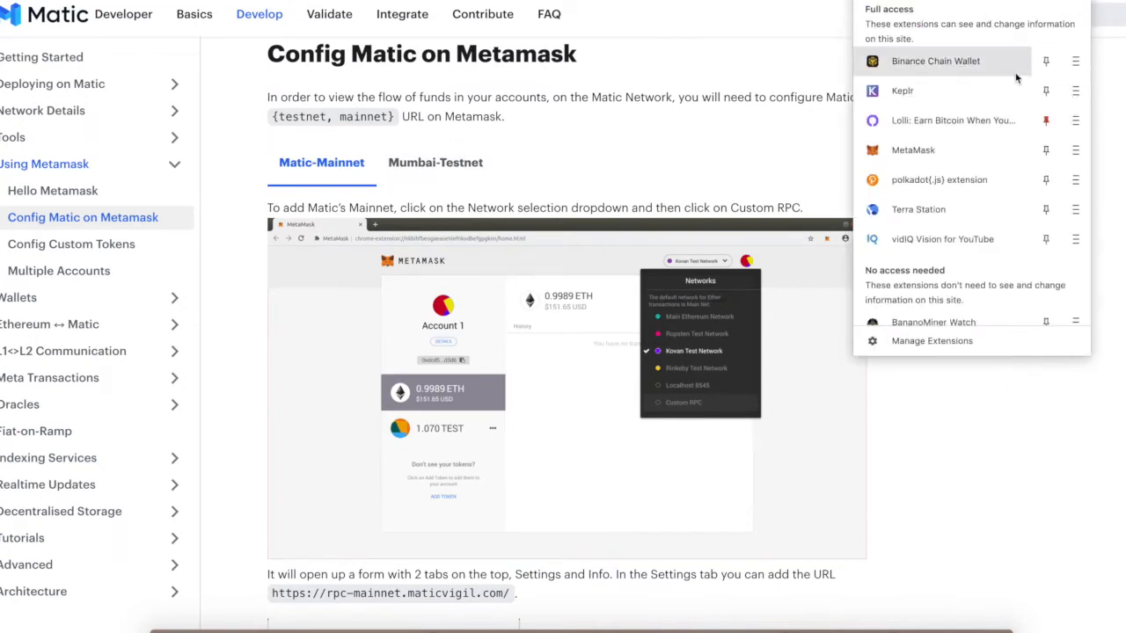
mouse_move(935, 60)
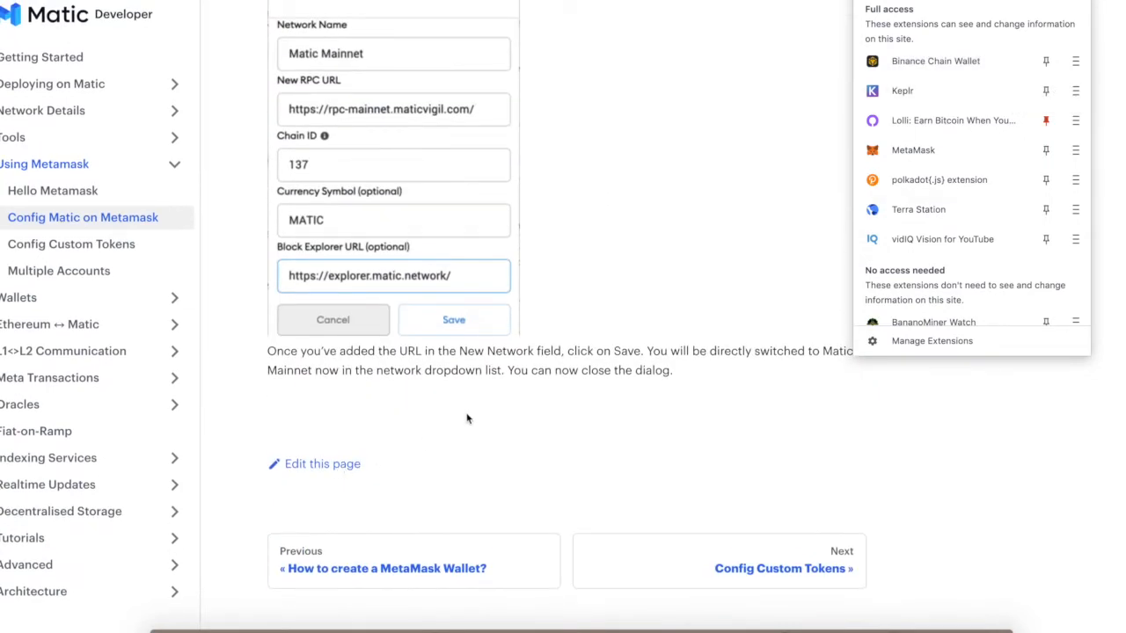
mouse_move(968, 180)
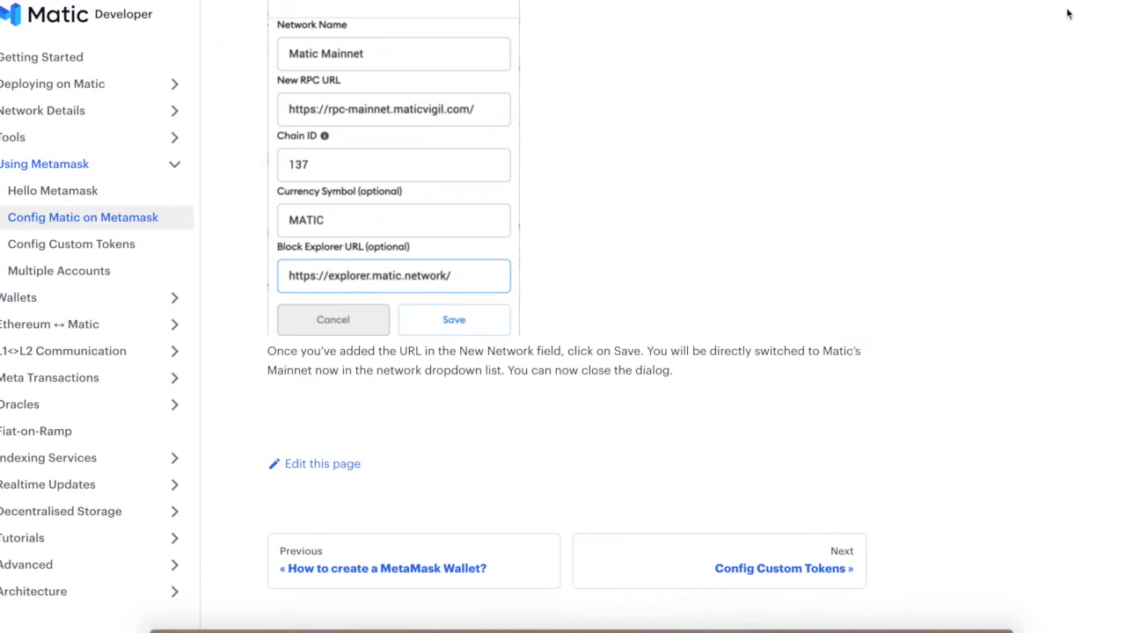
mouse_move(1111, 69)
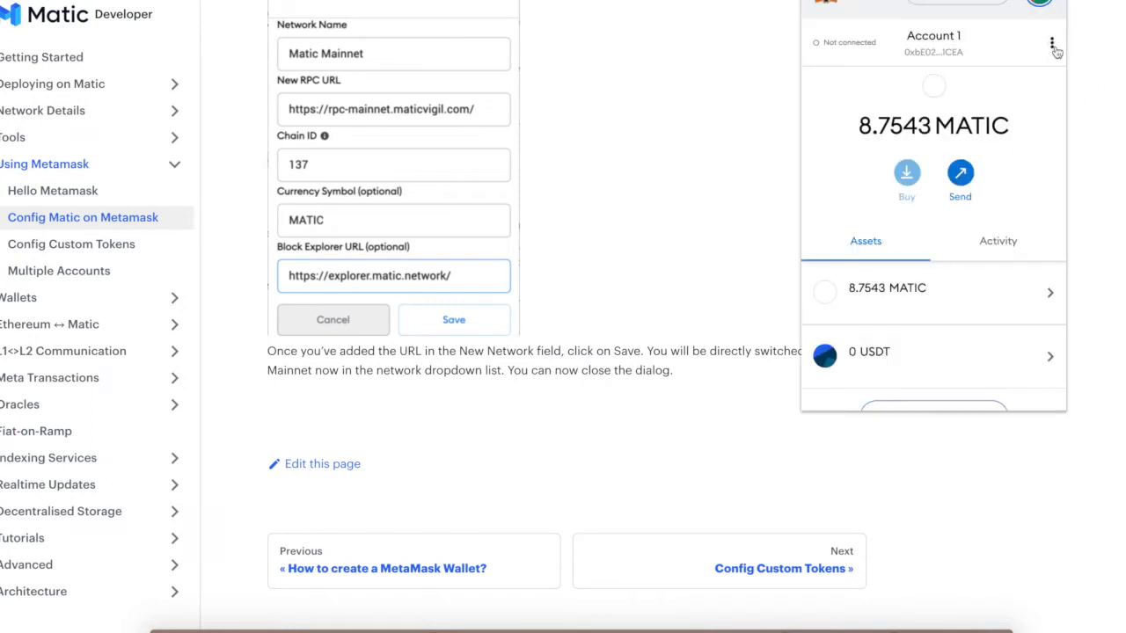
- Expand MetaMask to a full tab and show the Matic Network dropdown list
click(1053, 43)
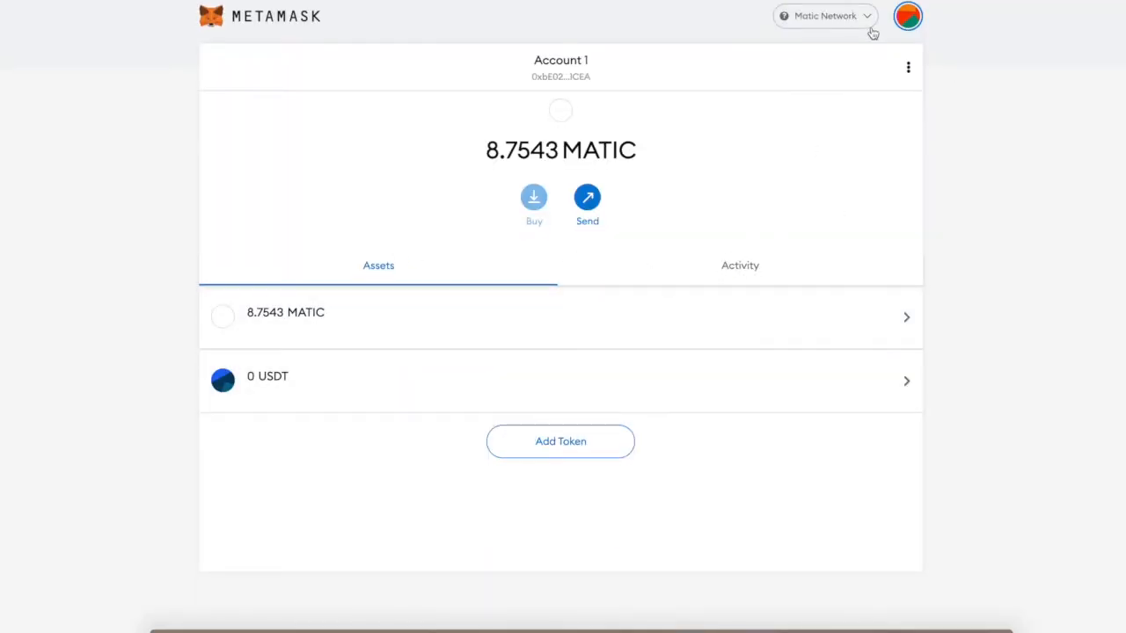
click(824, 16)
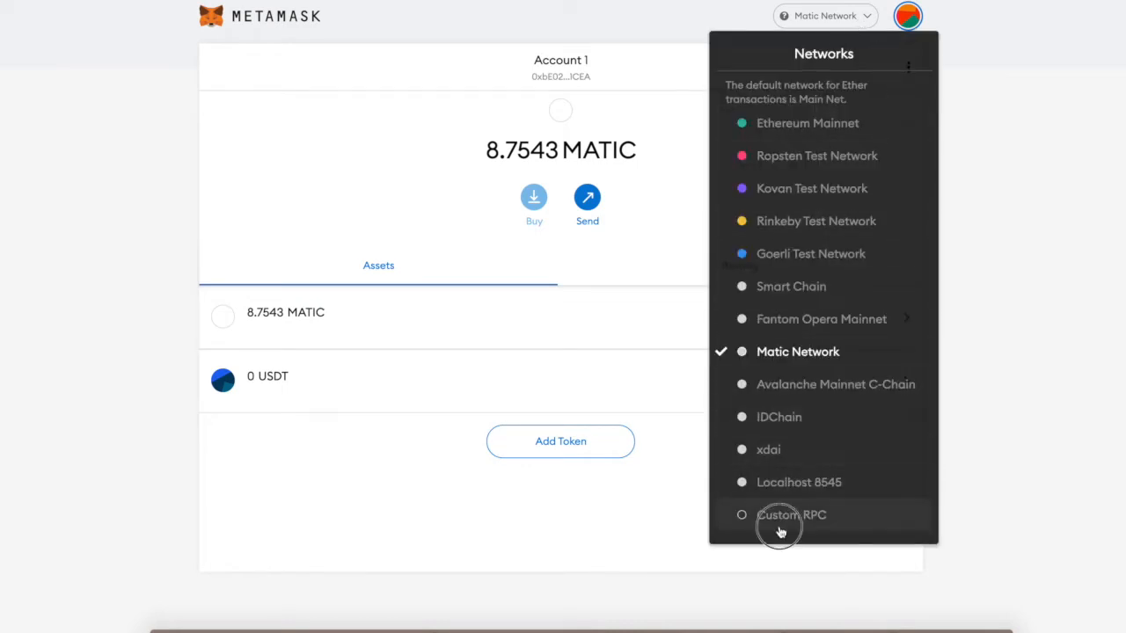
click(790, 514)
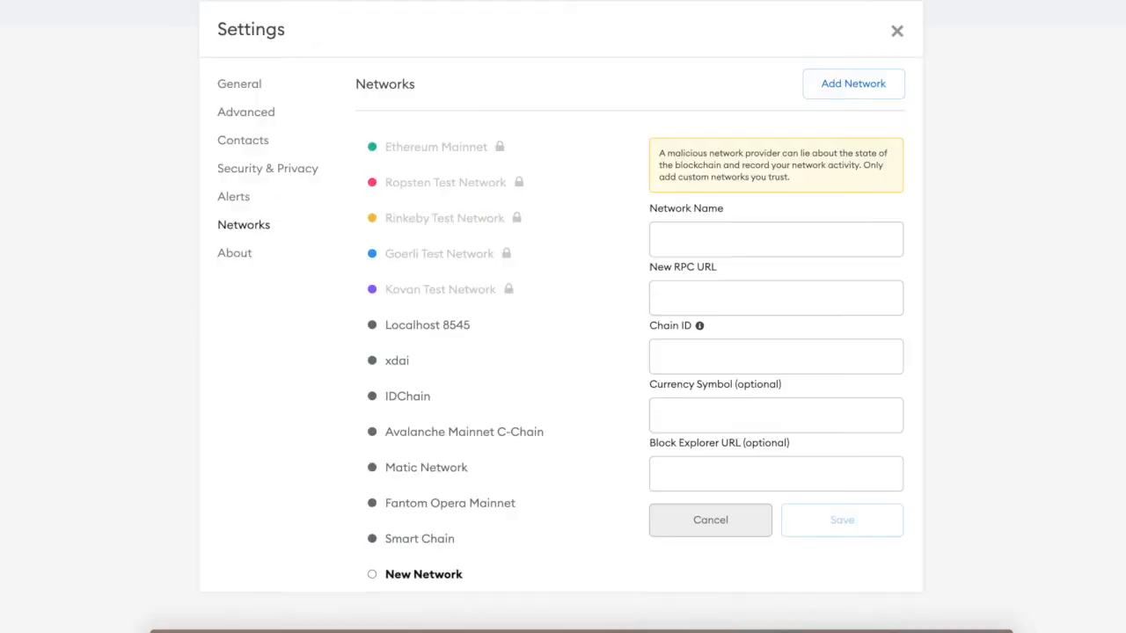
text(https://rpc-mainnet.maticvigil.com/)
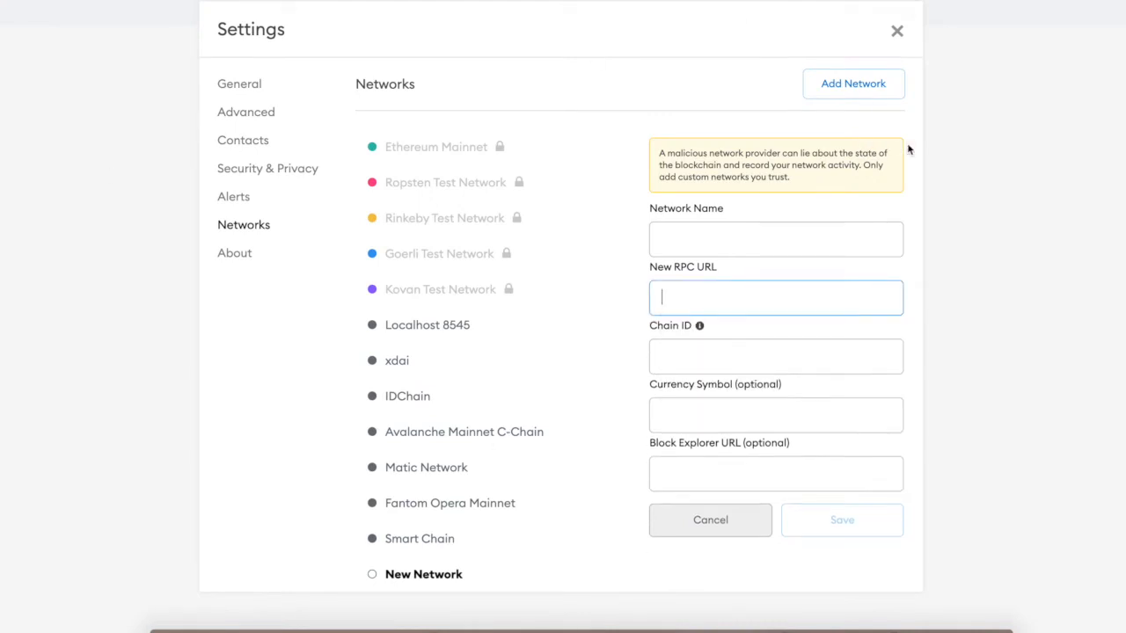
click(897, 31)
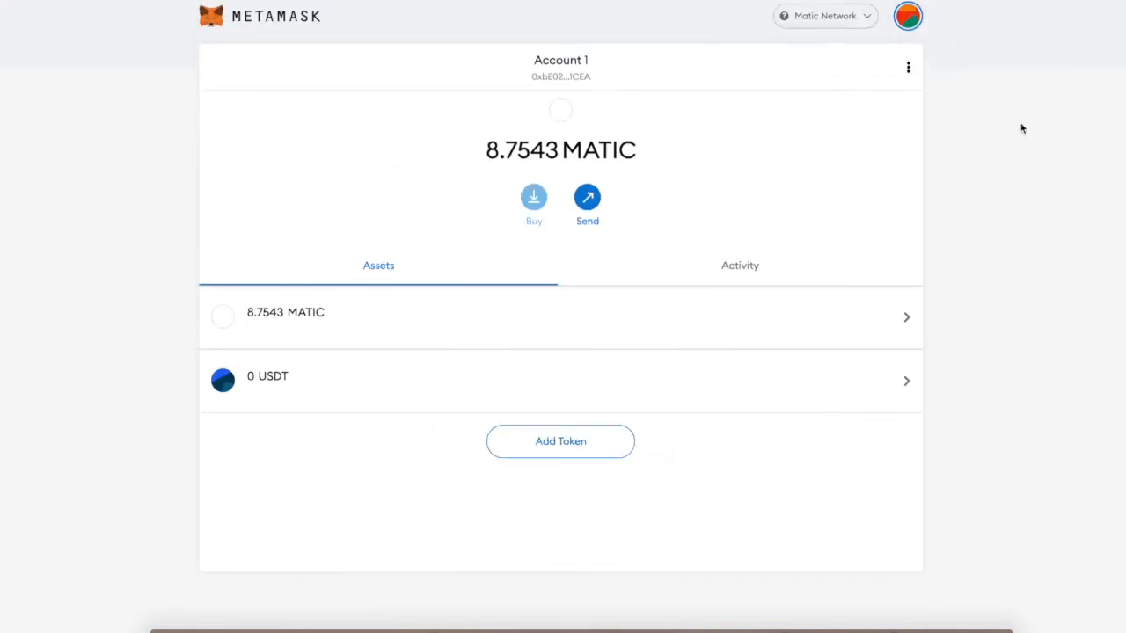
mouse_move(823, 246)
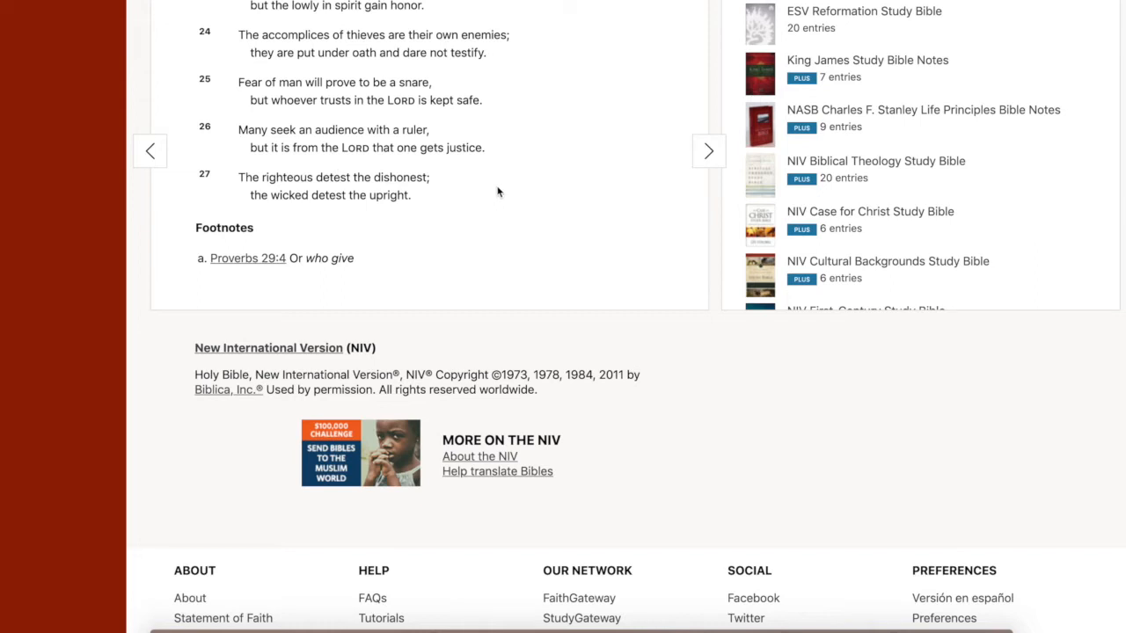
mouse_move(506, 191)
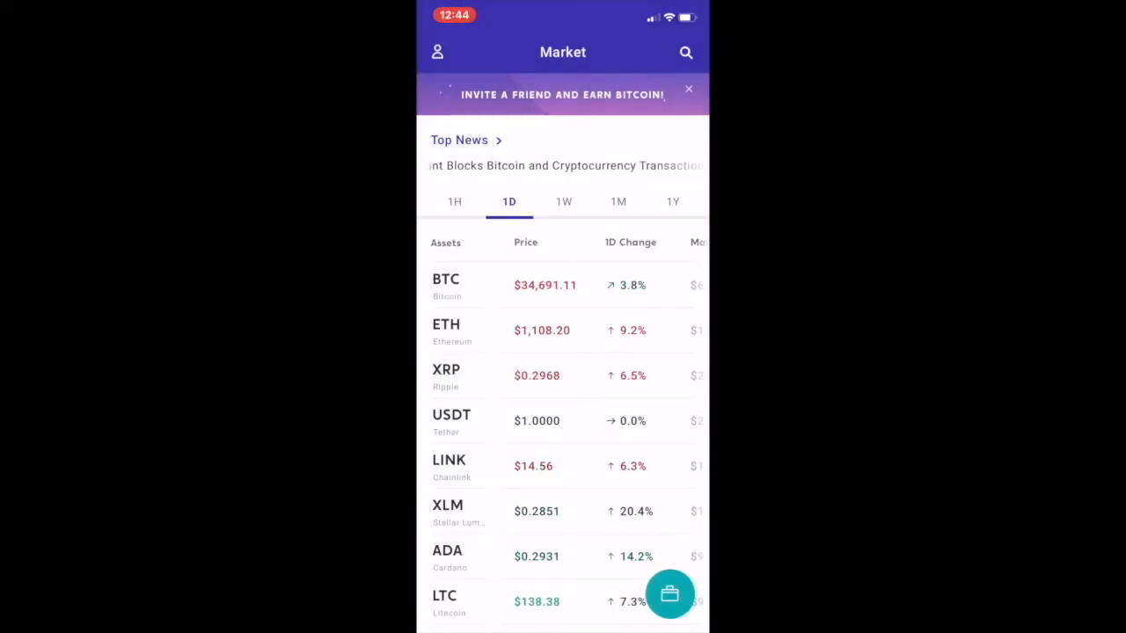
- Scroll Voyager's Market list and the Bitcoin detail page with its hourly chart
scroll(down, 3)
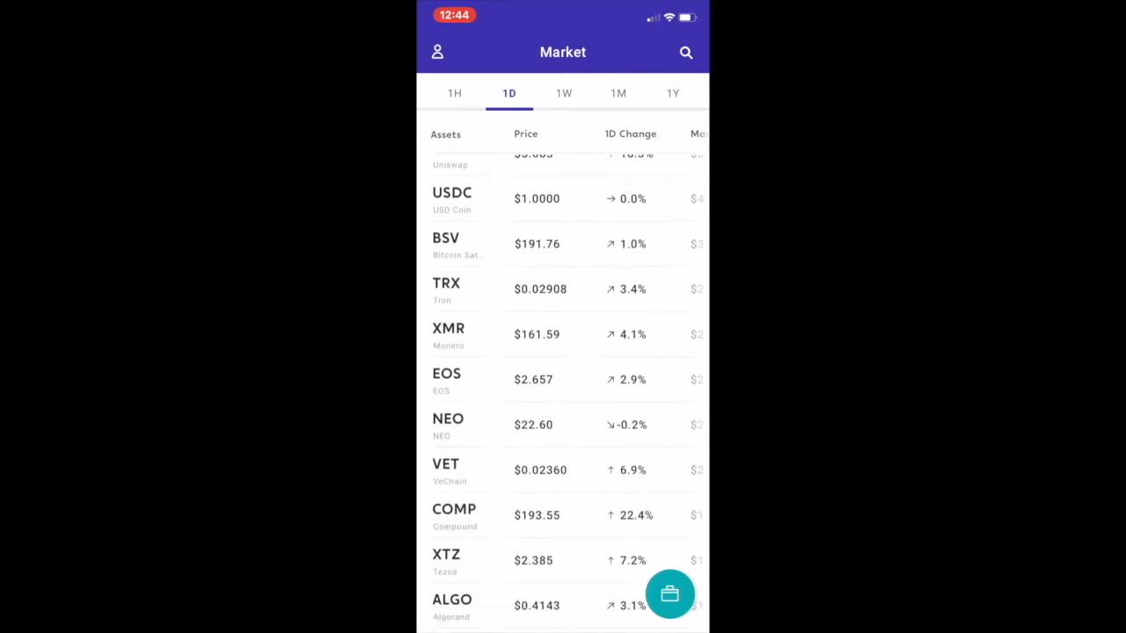
scroll(down, 3)
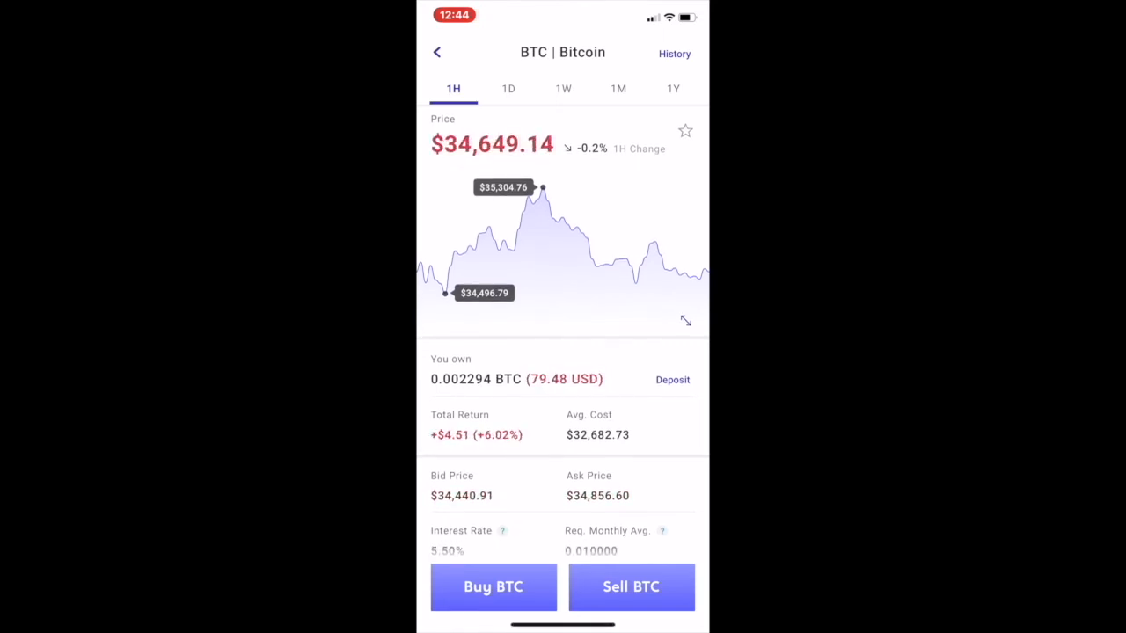
scroll(down, 3)
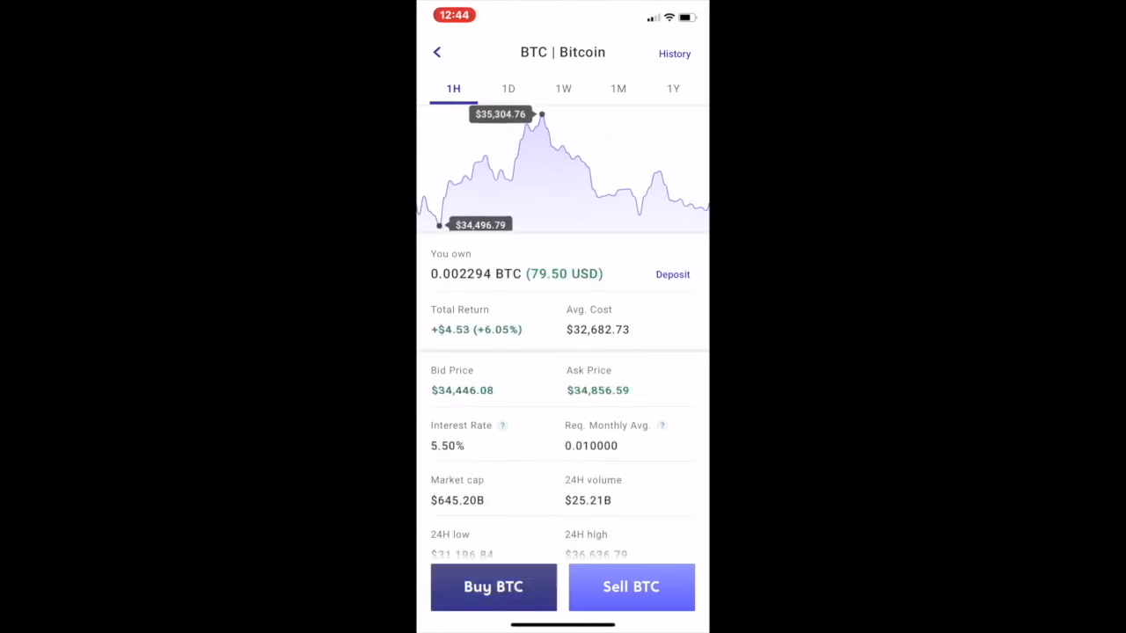
- Start a limit BTC buy, cancel it, and open the Invite a Friend referral offer
click(492, 587)
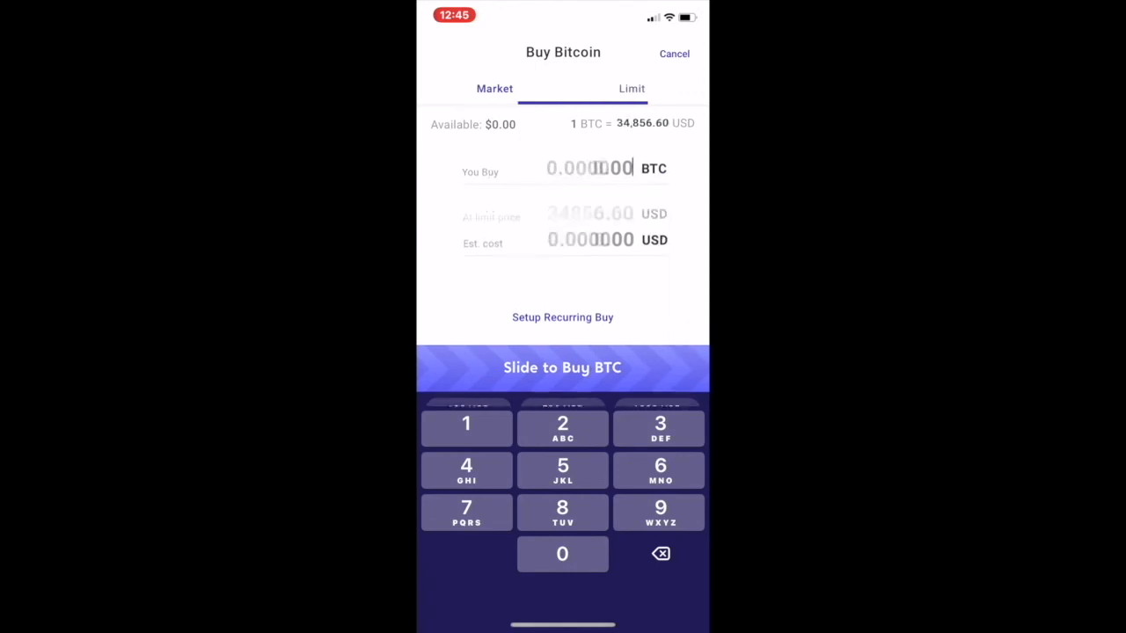
click(631, 88)
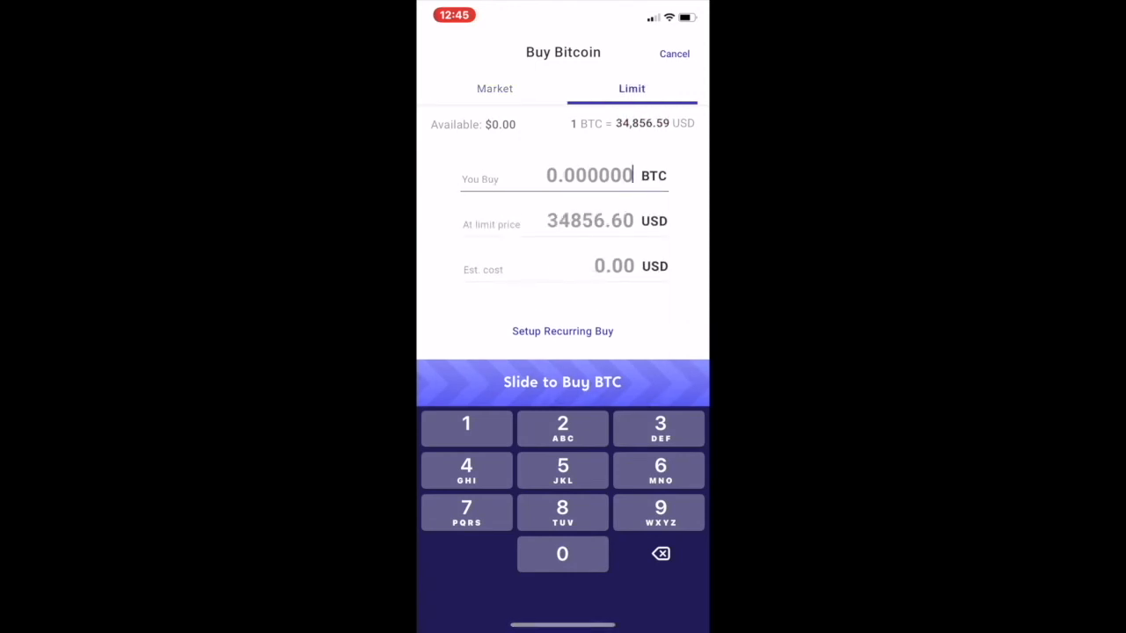
click(674, 53)
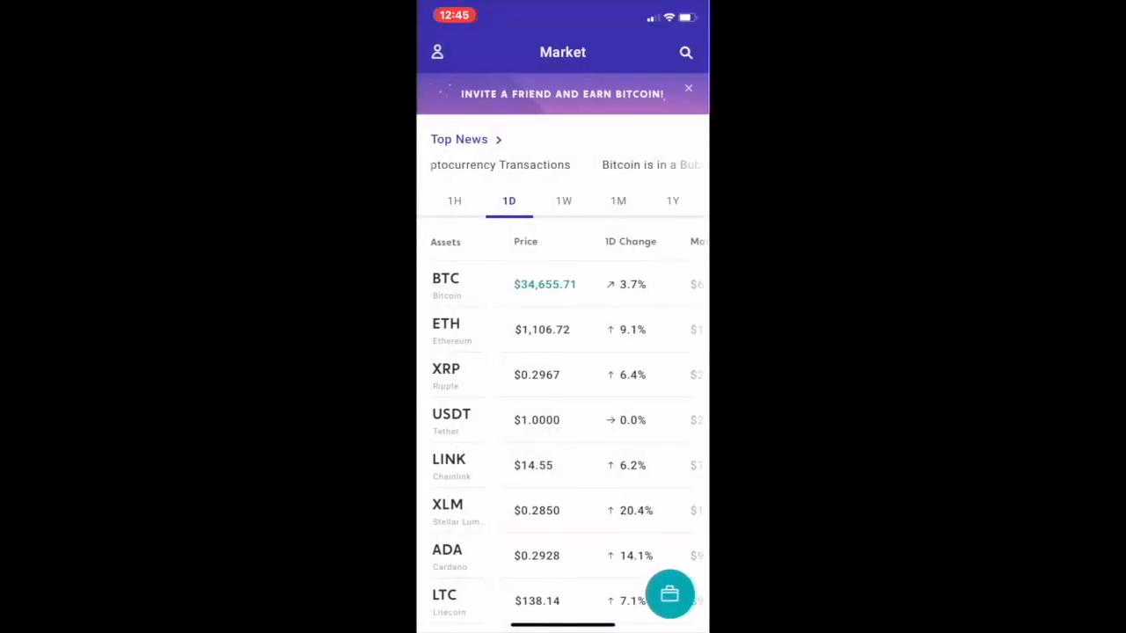
click(562, 95)
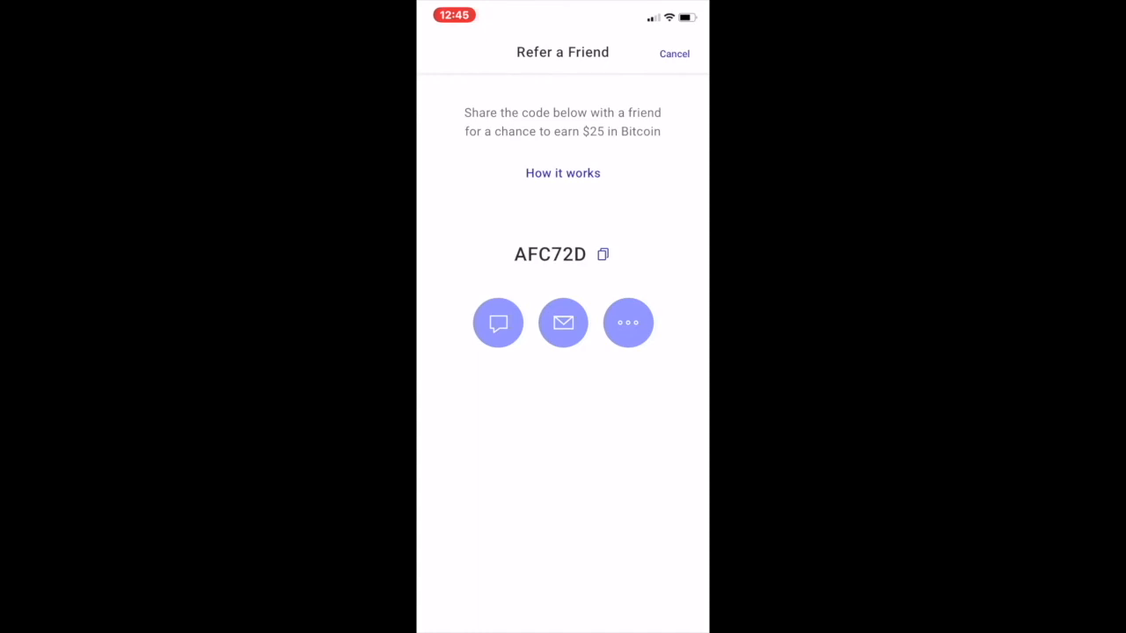
click(675, 54)
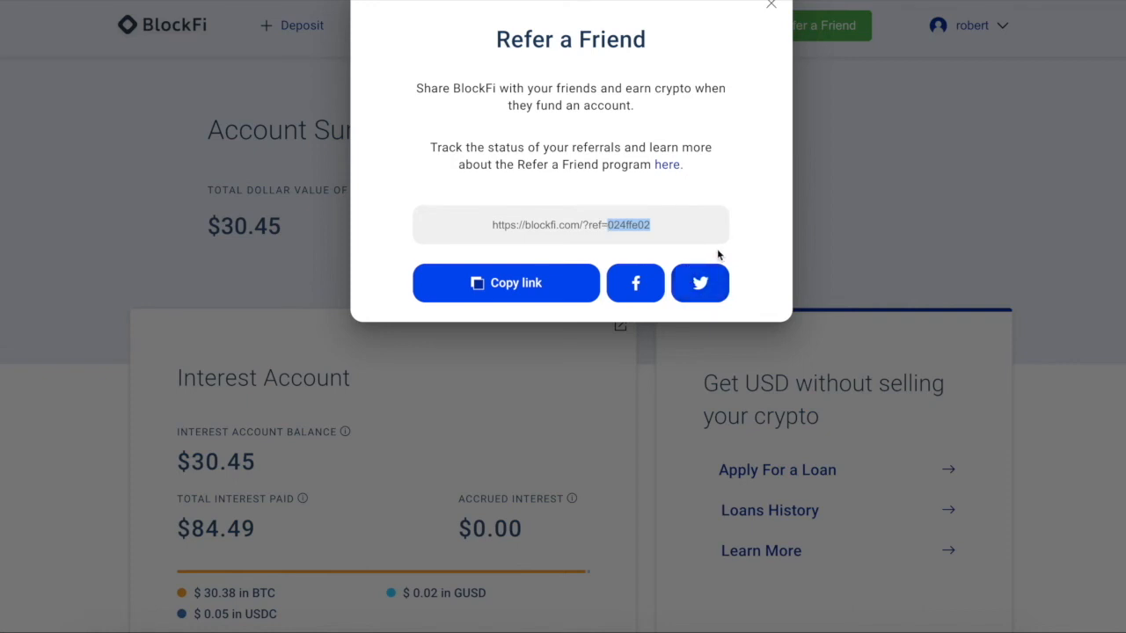
mouse_move(719, 253)
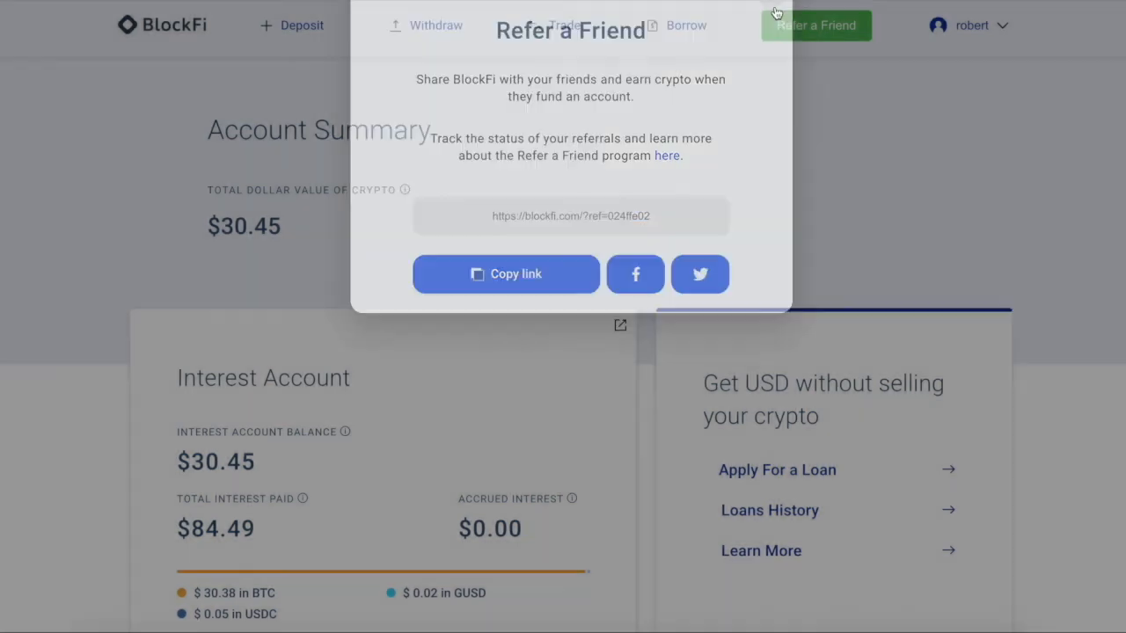
- Open BlockFi's Refer a Friend referral link from the green header button
click(774, 12)
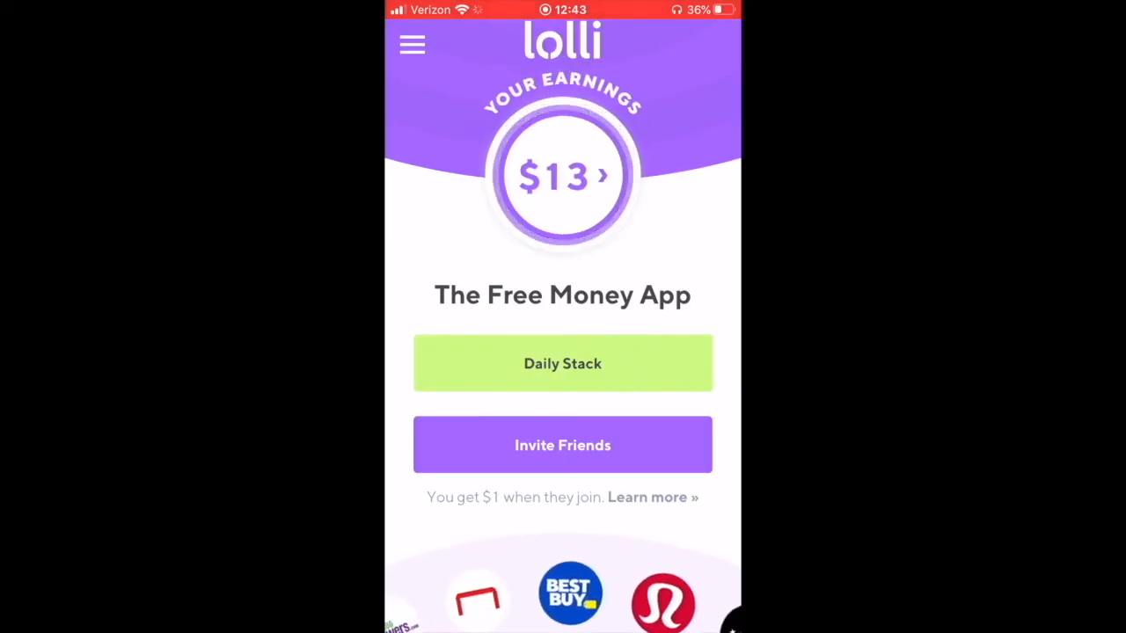
- Open Lolli's Your Earnings wallet and scroll its Daily Stack and friend-invite history
click(562, 363)
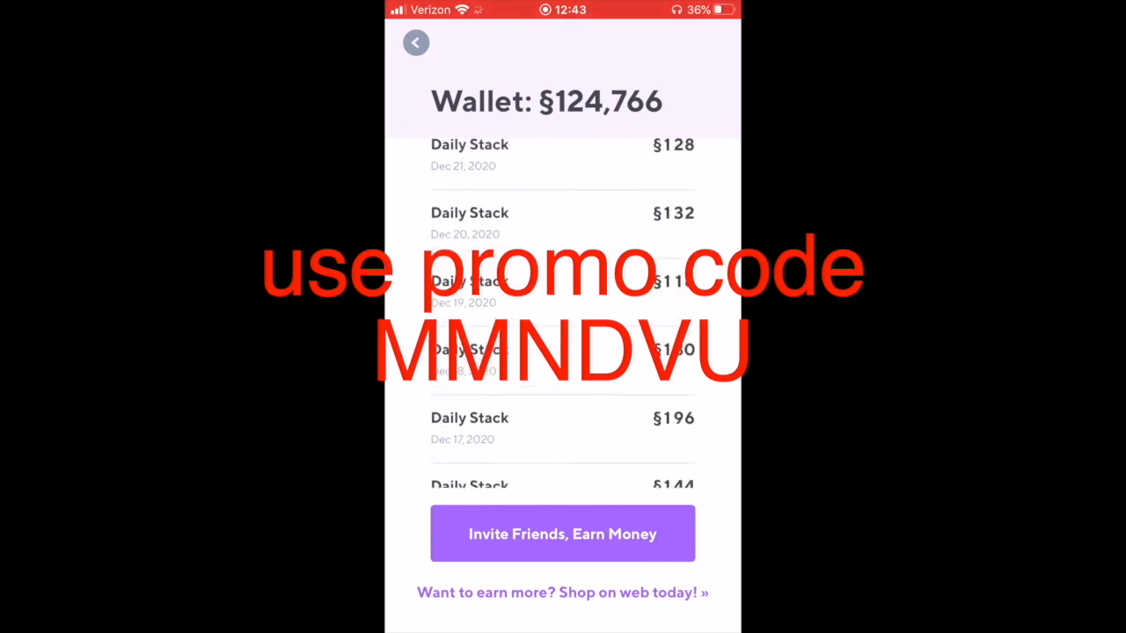
scroll(down, 3)
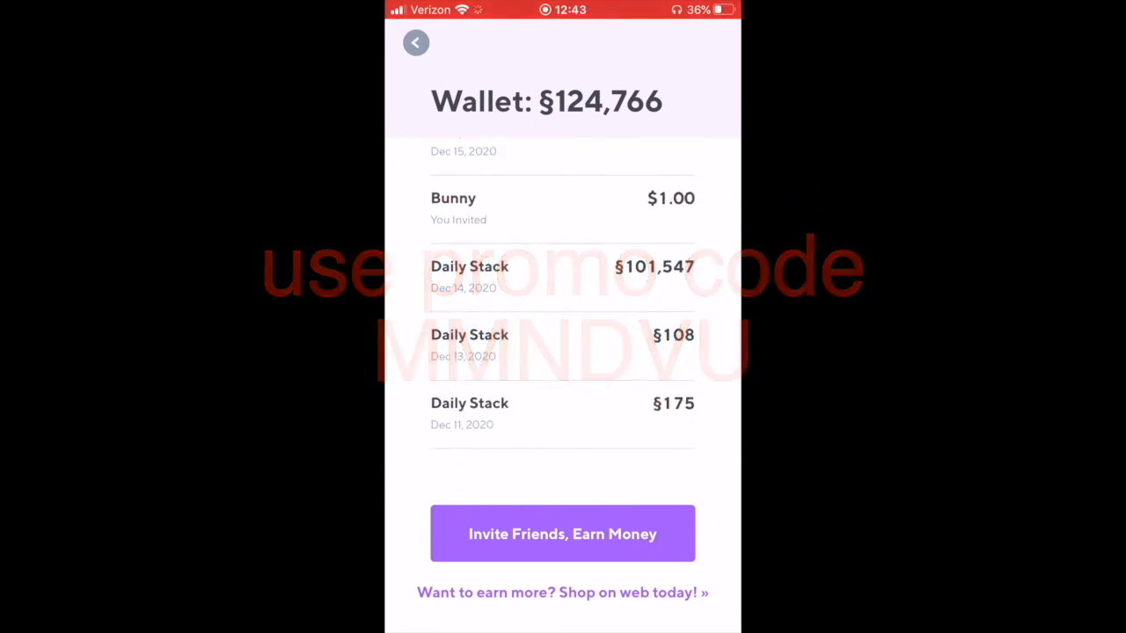